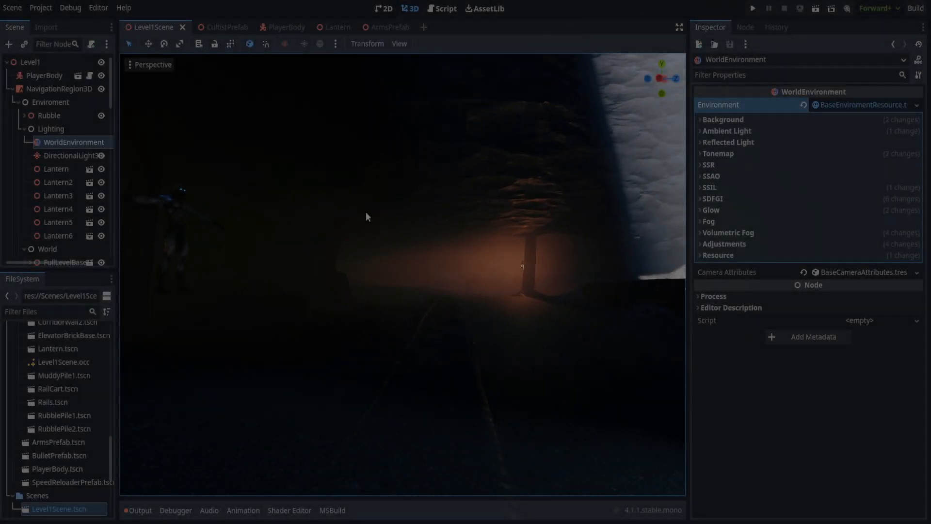
Step: Preview a Sky background on the cave, revert to custom colour, and confirm ambient light is Disabled
click(722, 120)
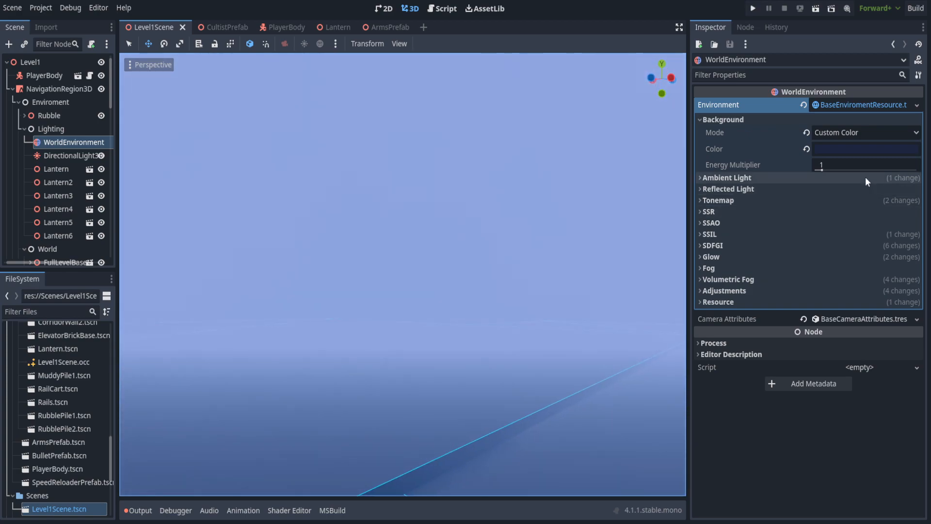
mouse_move(156, 277)
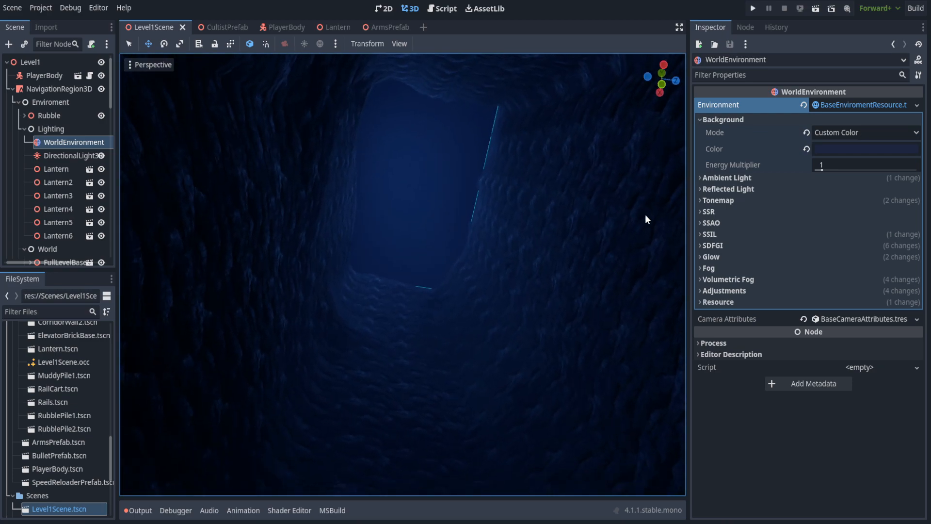
click(865, 132)
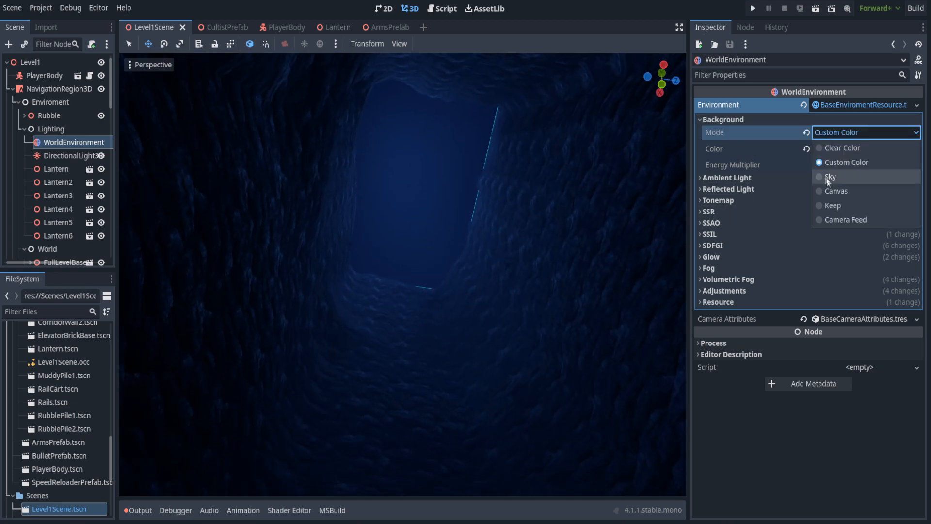
click(830, 176)
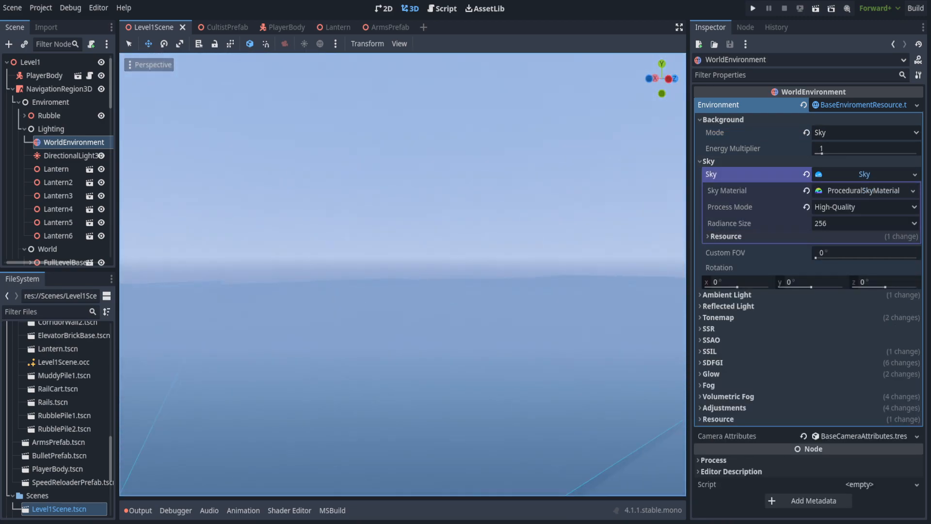
click(865, 133)
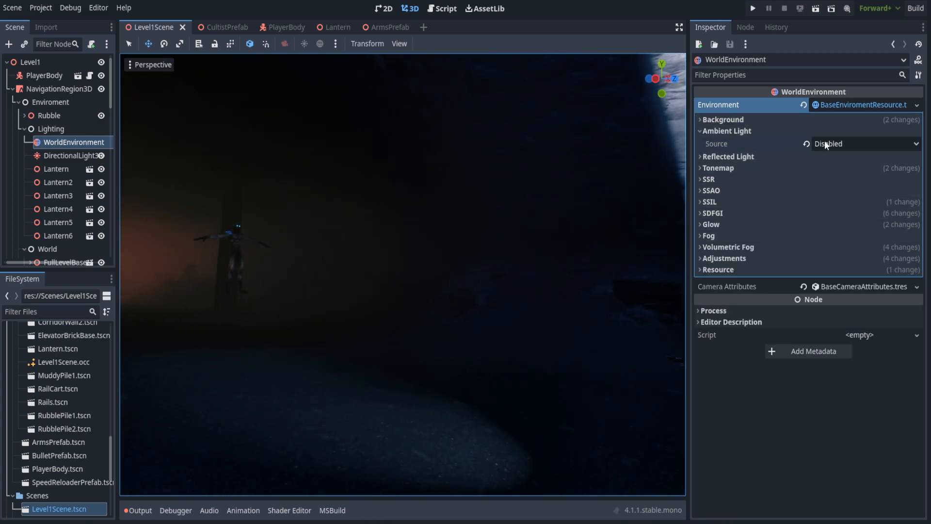
click(865, 144)
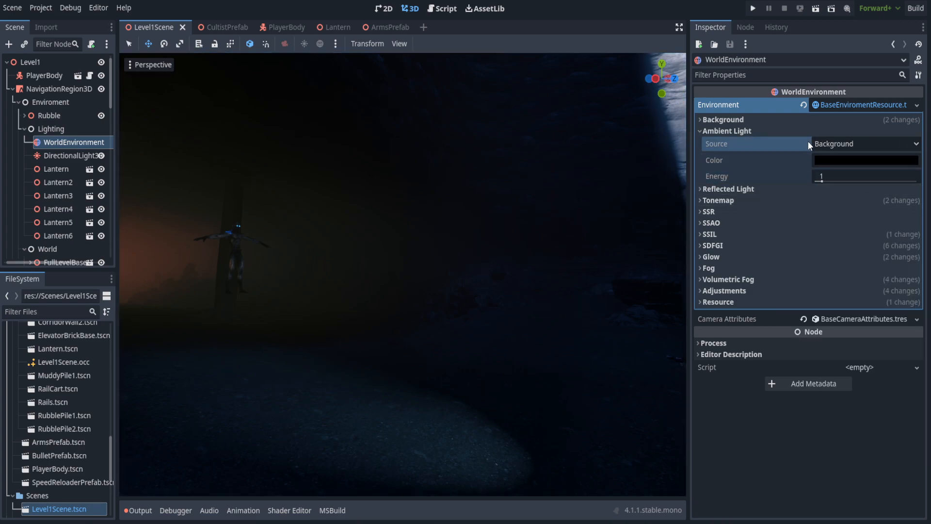
click(865, 143)
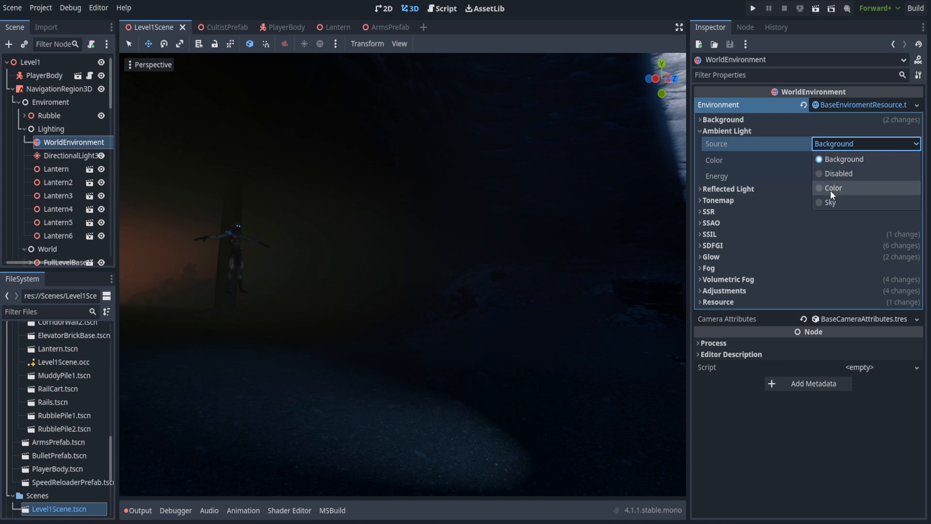
click(838, 172)
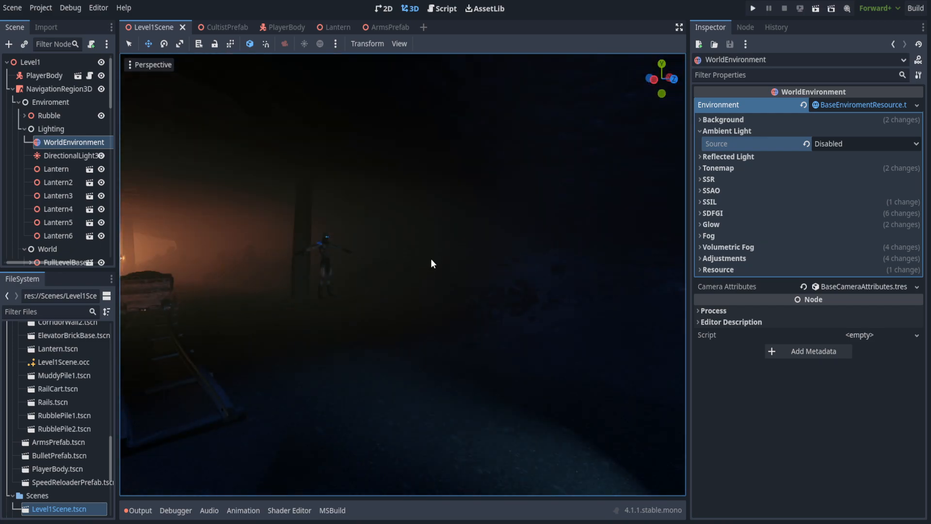
click(727, 142)
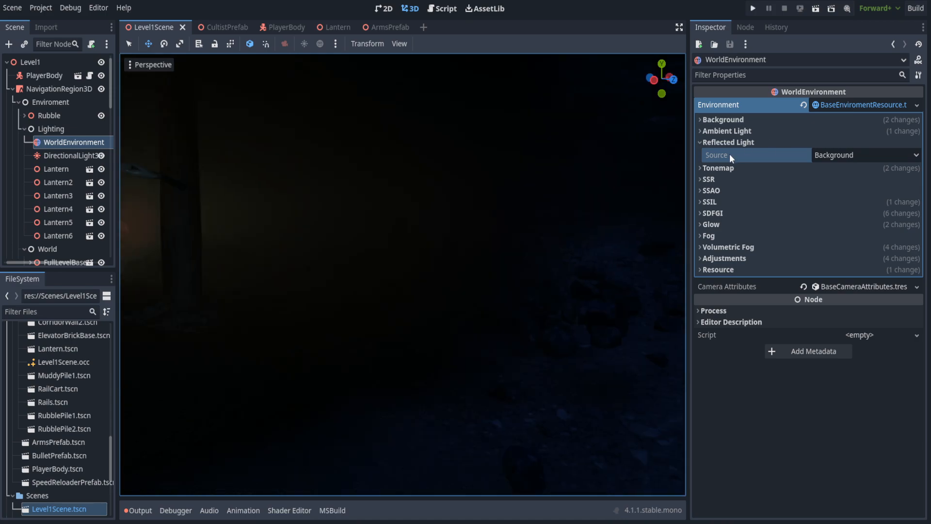
click(728, 142)
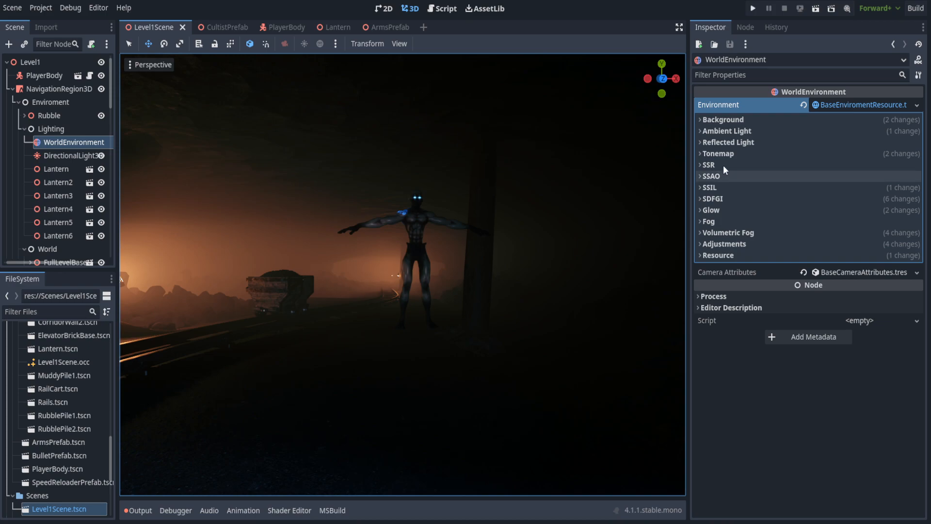
click(728, 142)
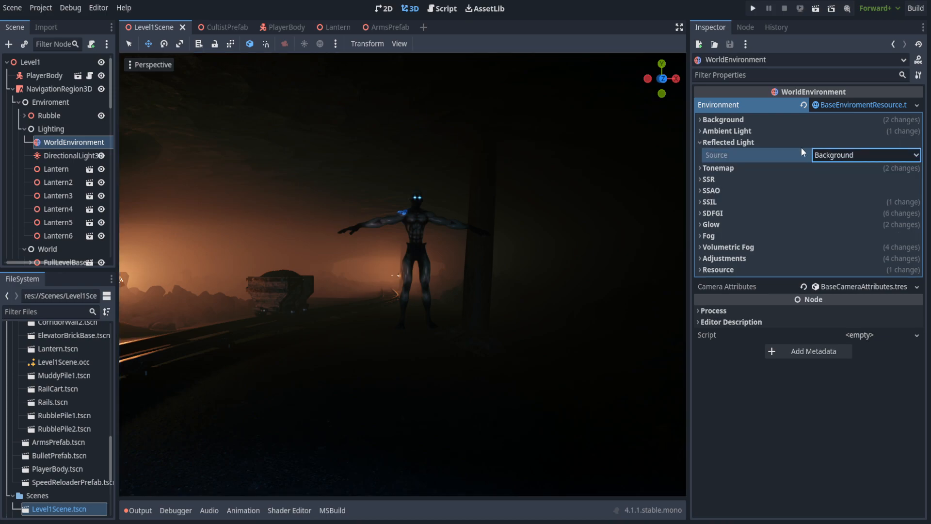
click(727, 143)
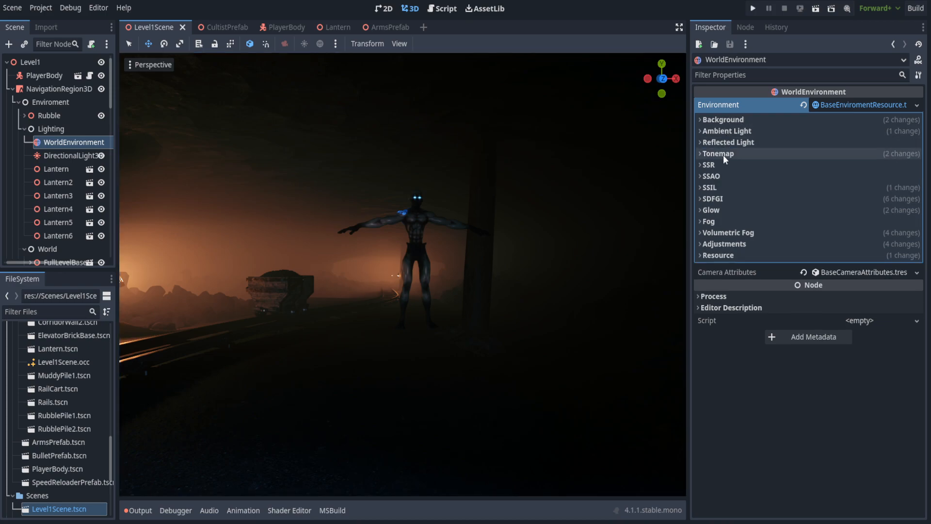
Step: Compare ACES and Filmic tonemaps, then settle on Reinhard with exposure 1.2 and white 1
click(717, 153)
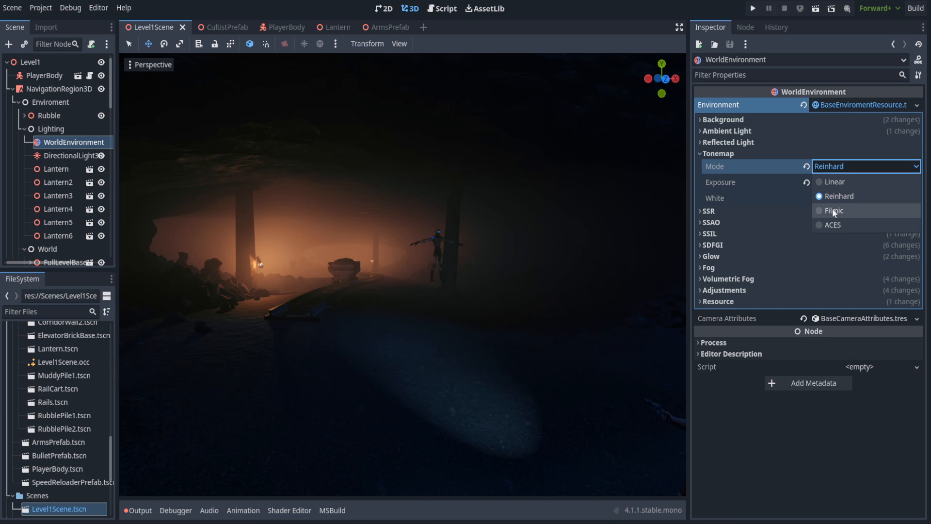
click(833, 225)
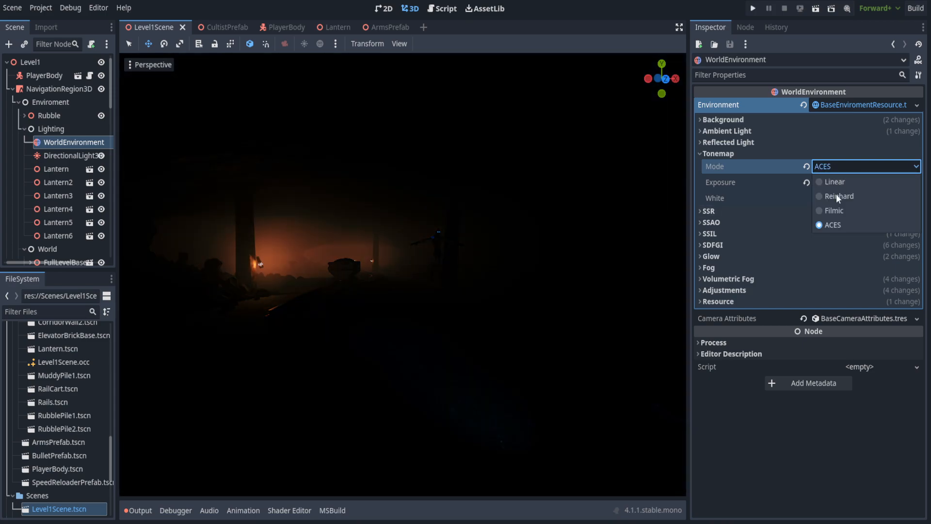
click(833, 210)
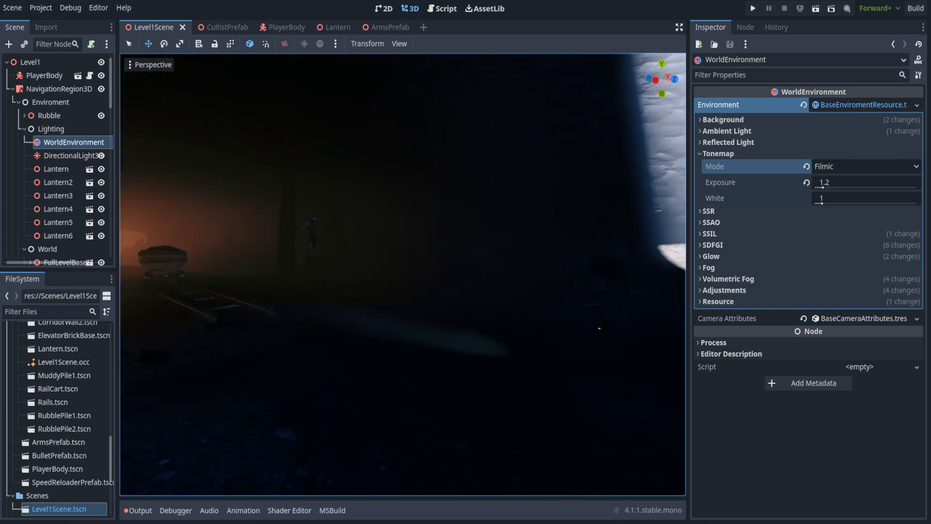
click(864, 166)
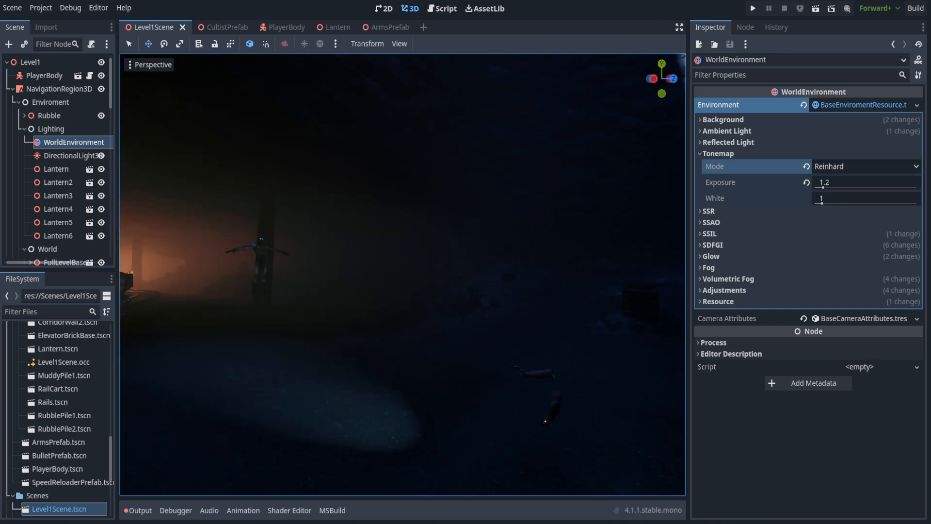
click(865, 165)
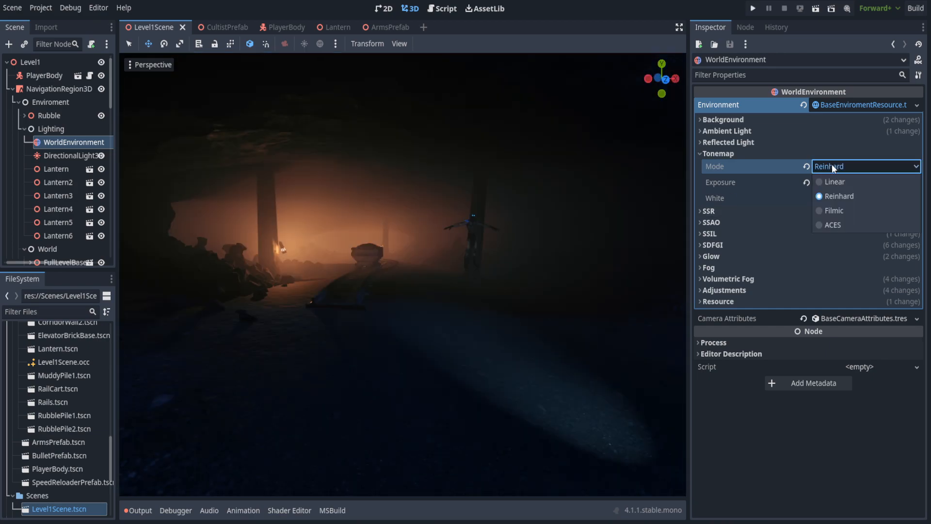
click(835, 210)
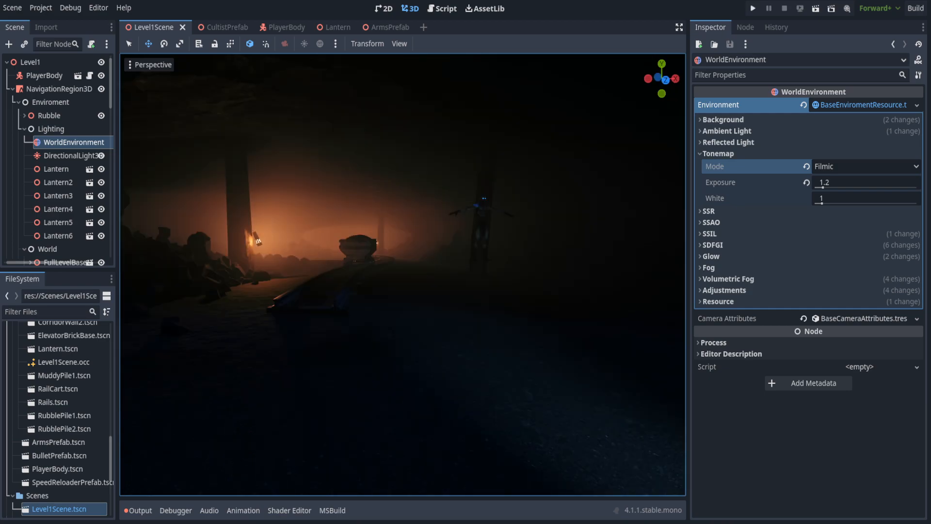
click(864, 167)
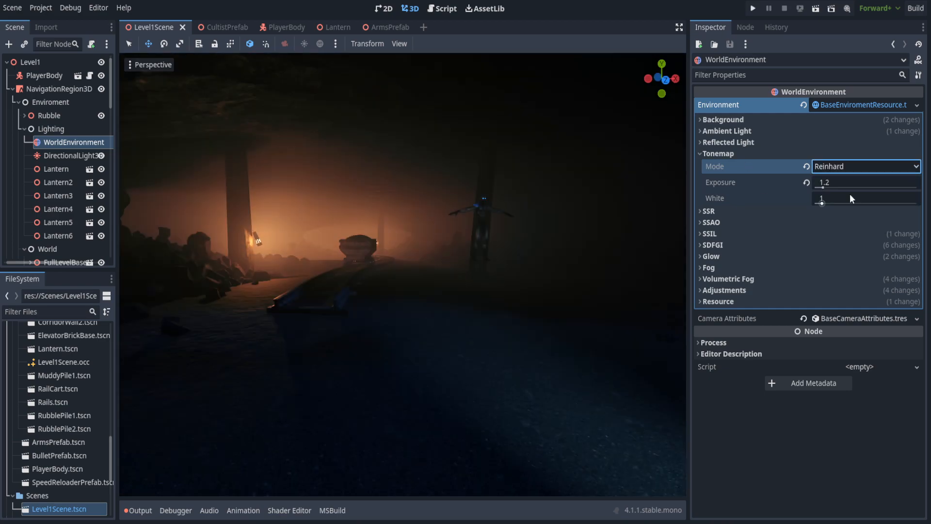
click(865, 167)
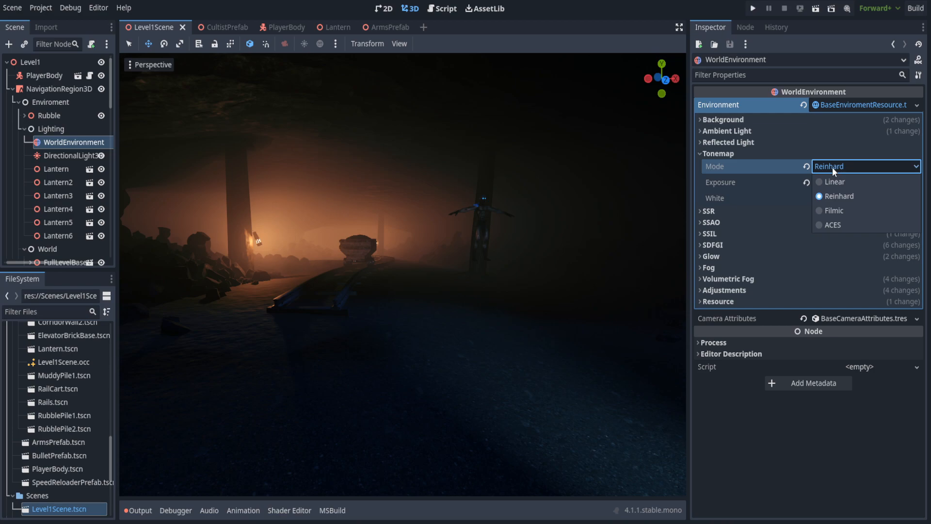
click(841, 196)
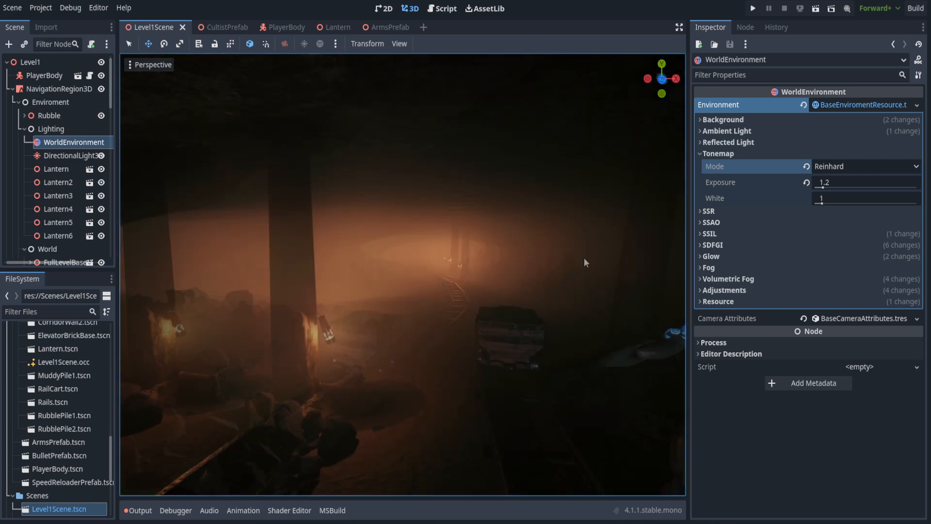
click(701, 153)
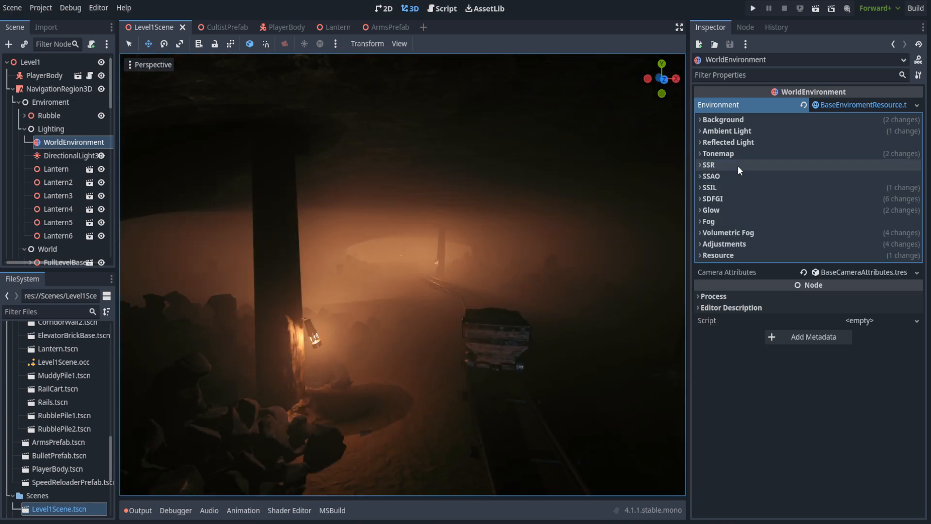
click(709, 164)
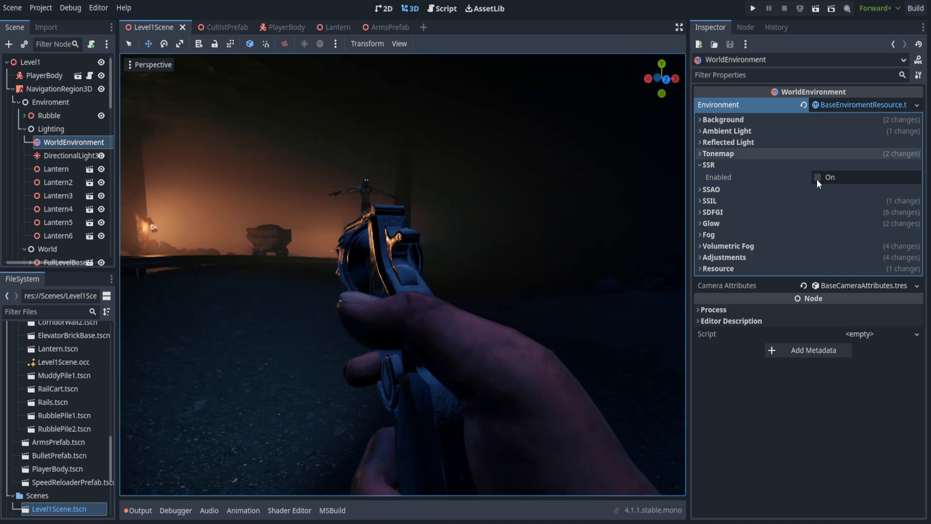
click(818, 177)
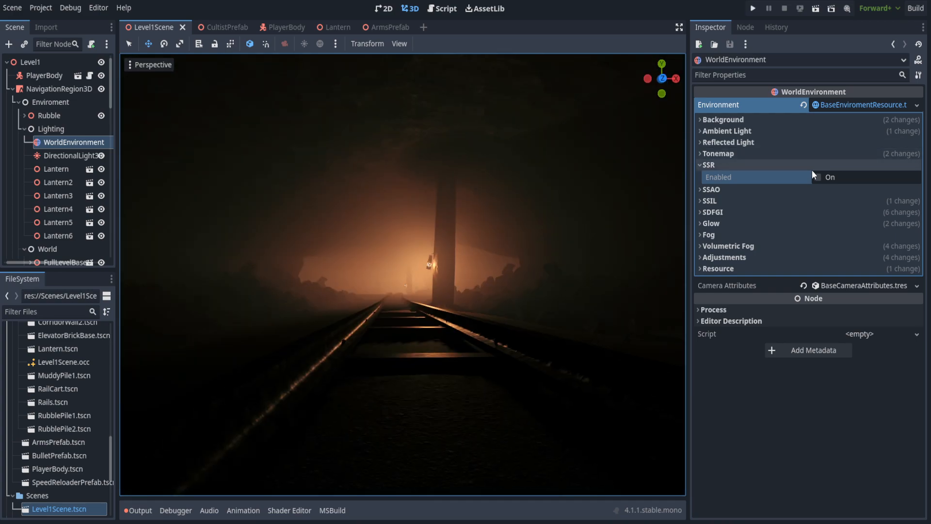
click(818, 177)
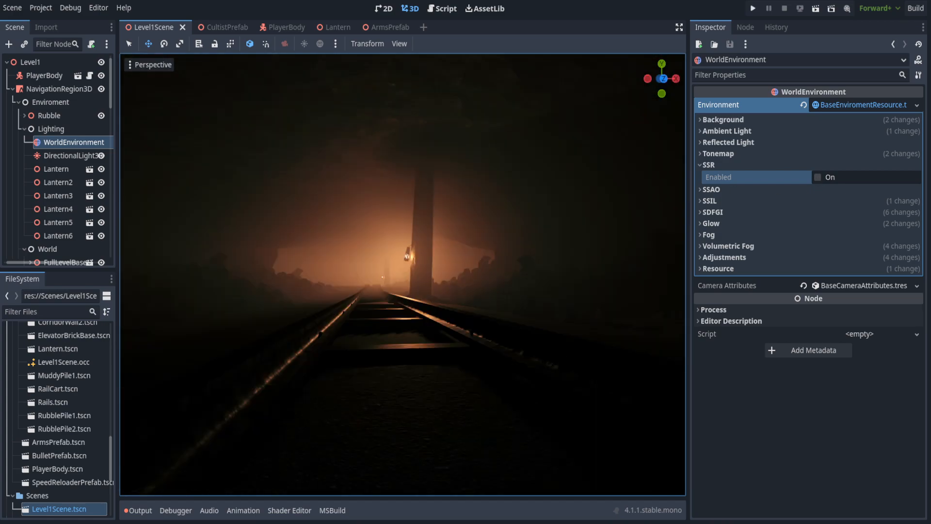
click(817, 177)
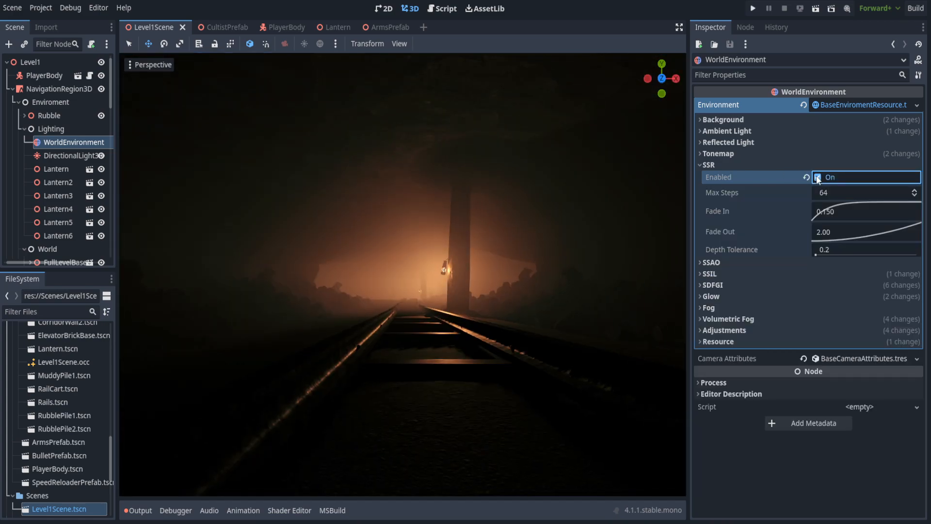
click(817, 177)
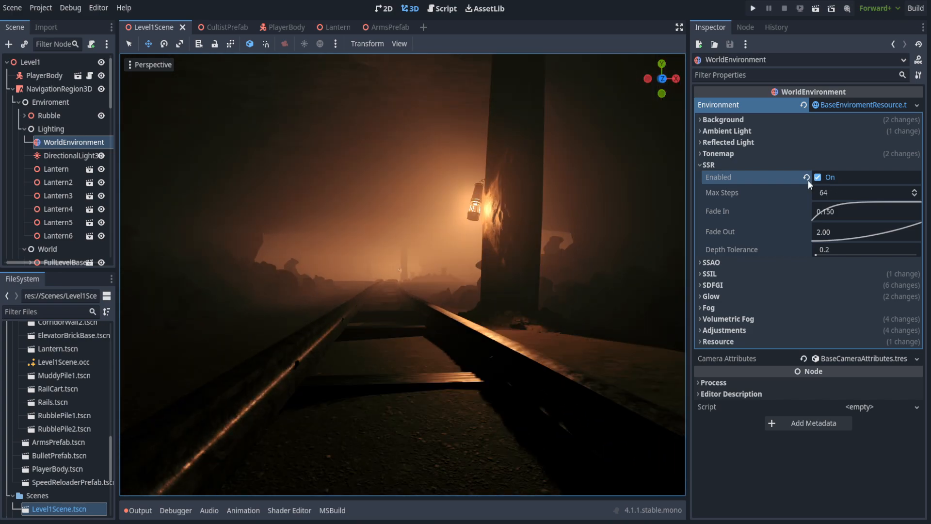
click(708, 165)
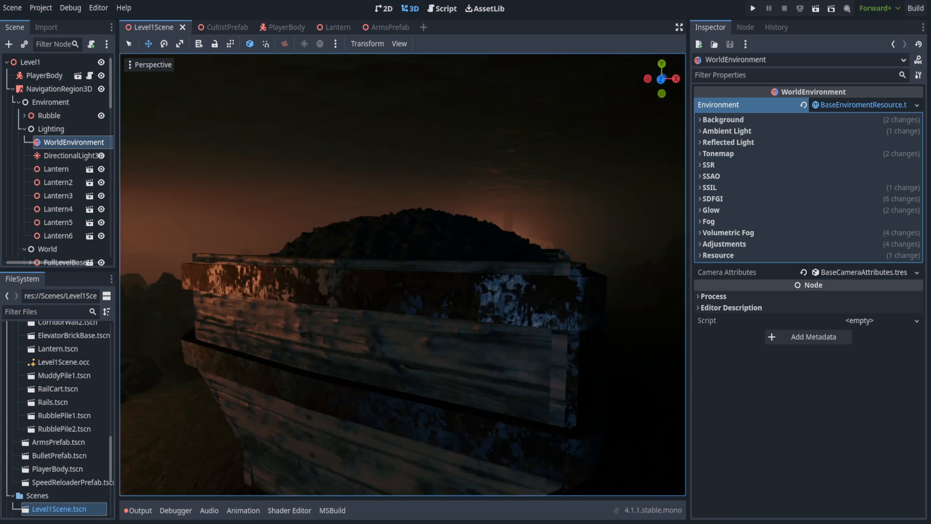
Step: Preview screen-space ambient occlusion on the cave, then switch it back off
click(710, 176)
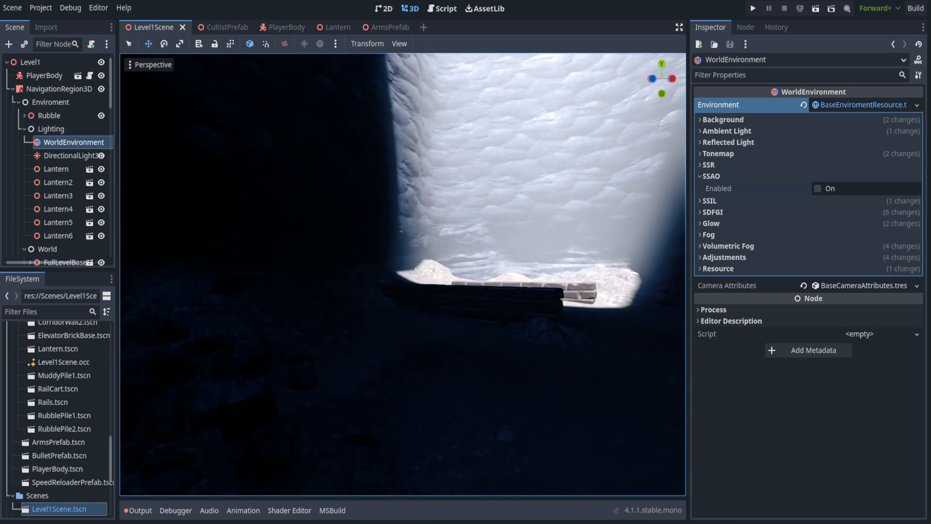
click(818, 188)
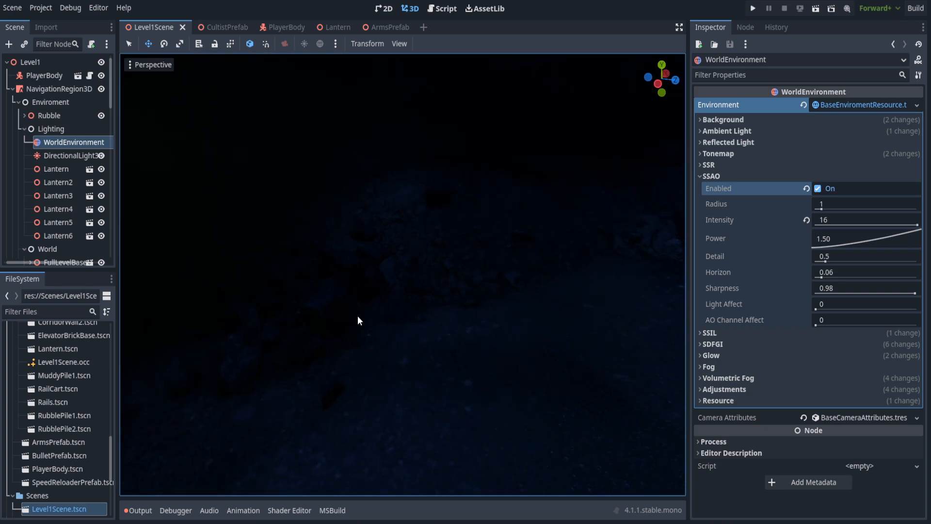
mouse_move(333, 348)
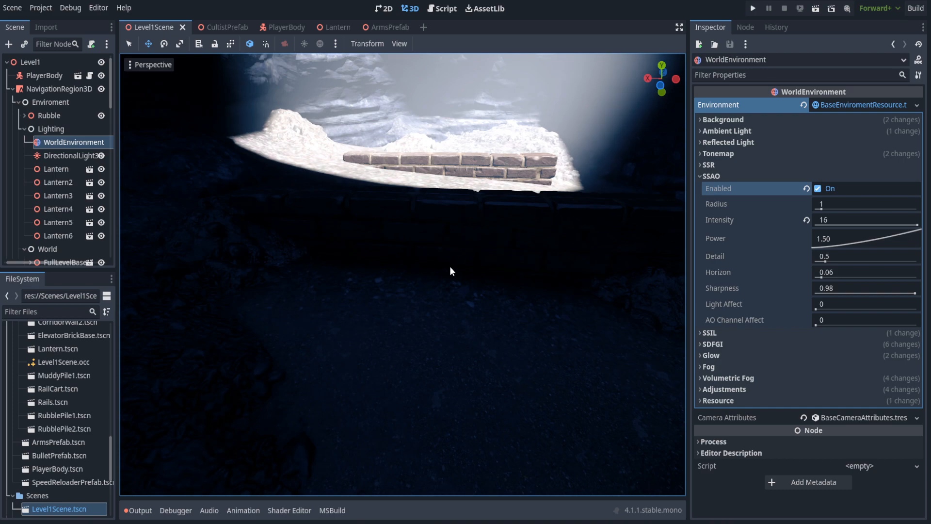
mouse_move(383, 210)
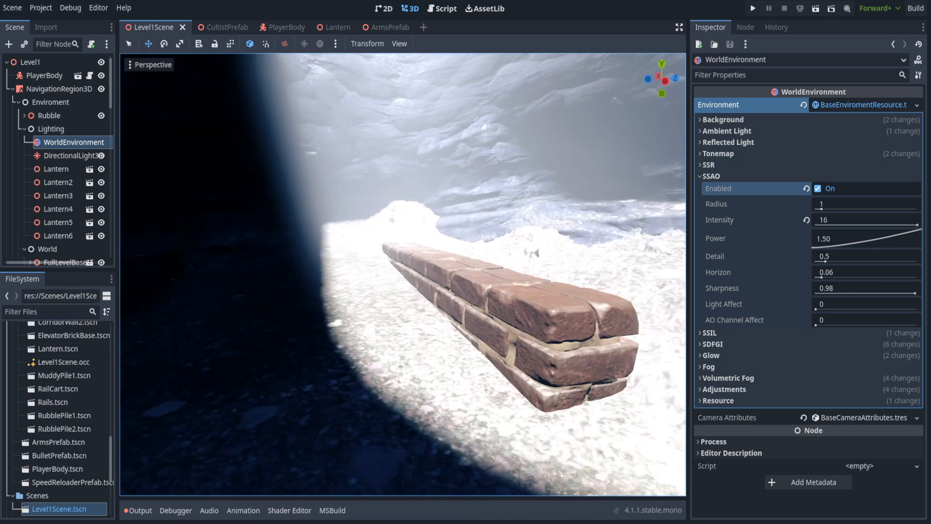
click(818, 189)
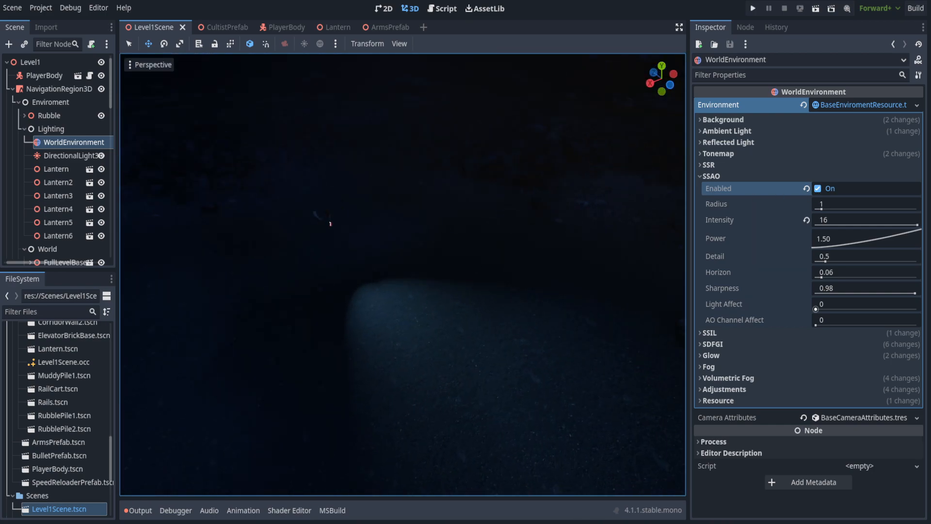
click(817, 188)
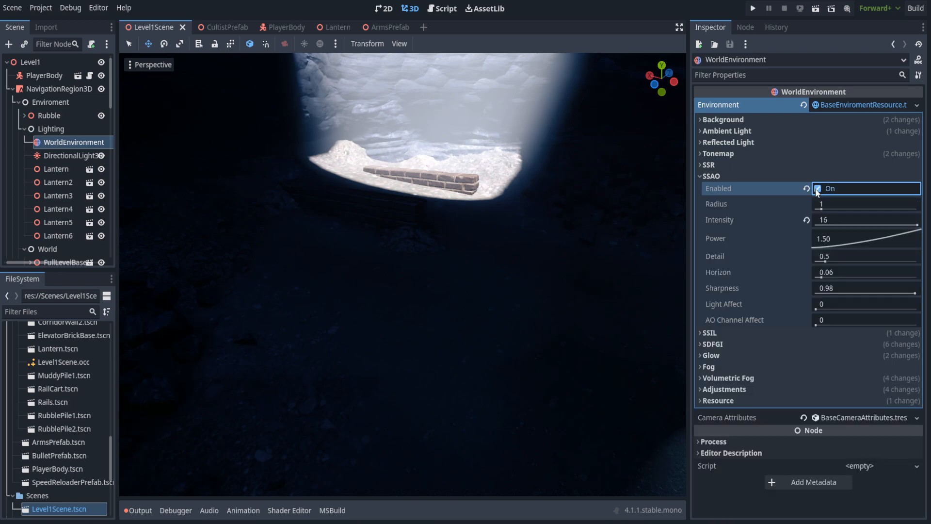
click(818, 188)
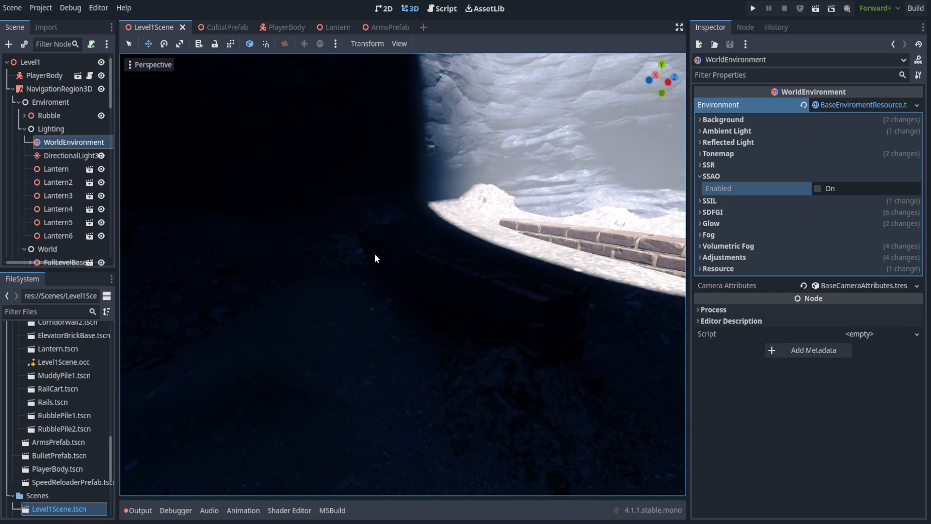
click(709, 200)
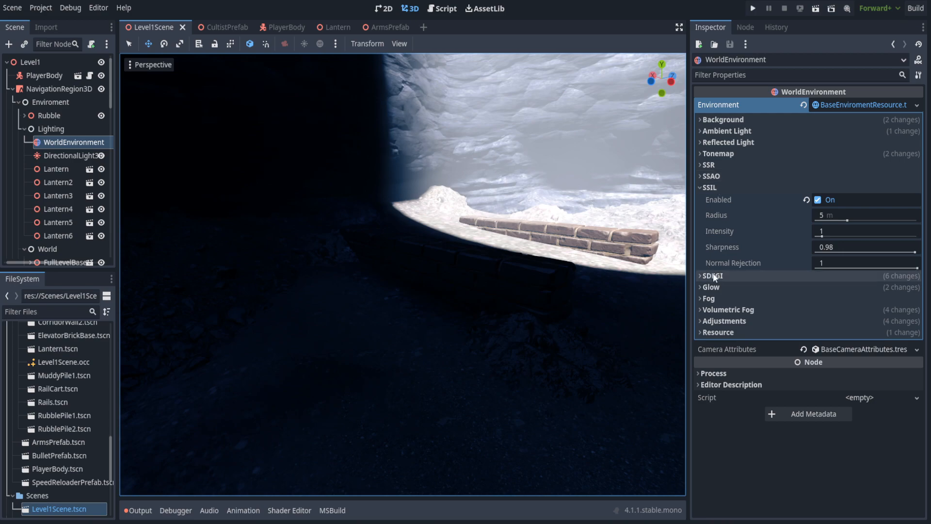
Step: Review the SDFGI group, entering the Cascades and Min Cell Size fields
click(712, 276)
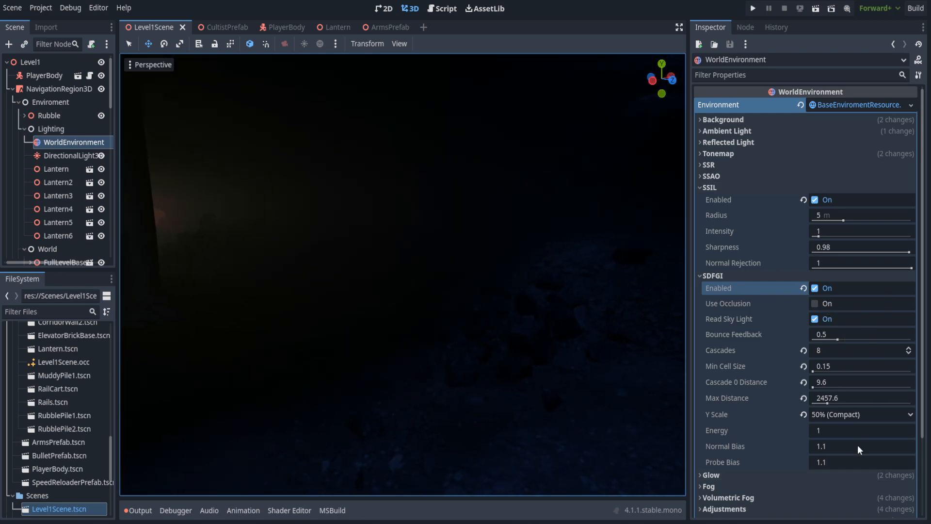
mouse_move(585, 343)
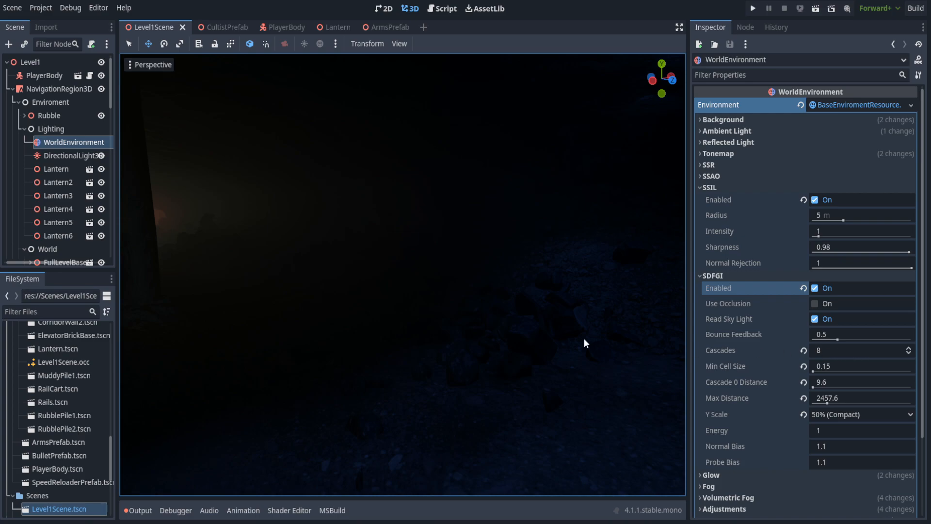
click(860, 350)
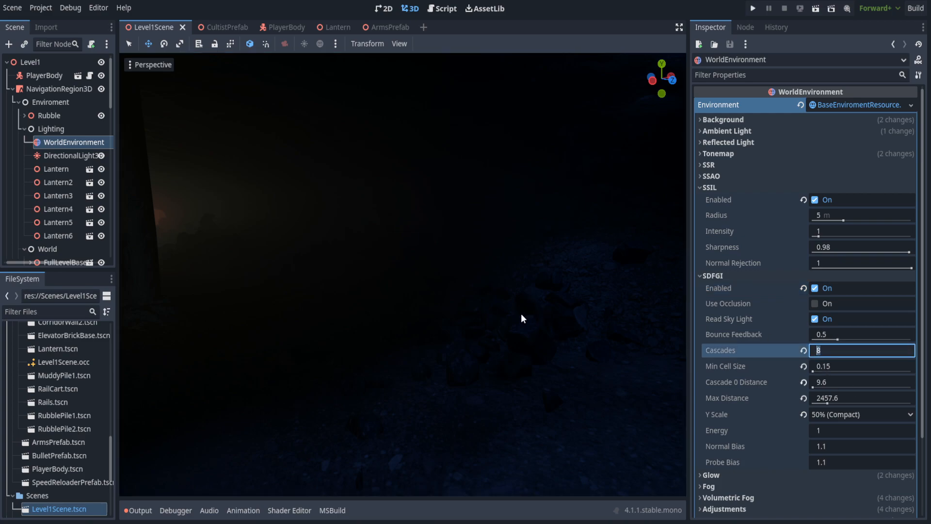
text(4)
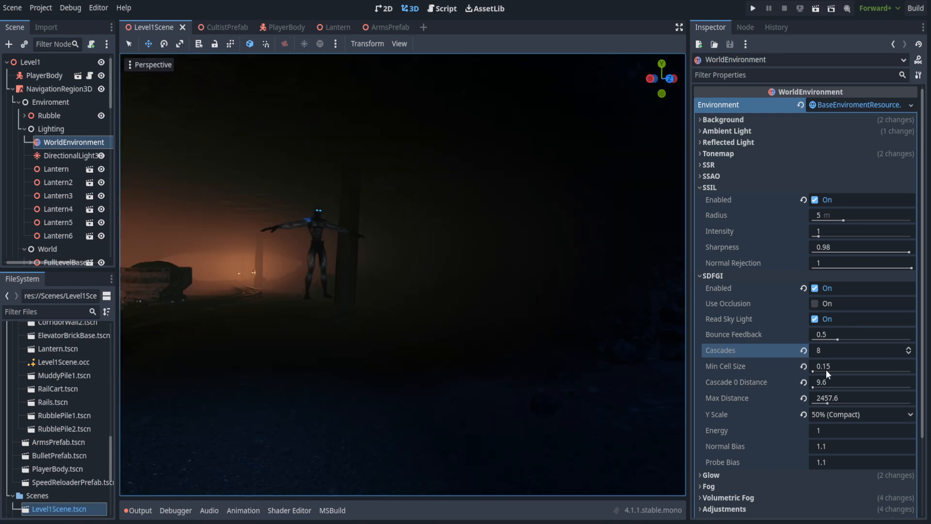
mouse_move(860, 382)
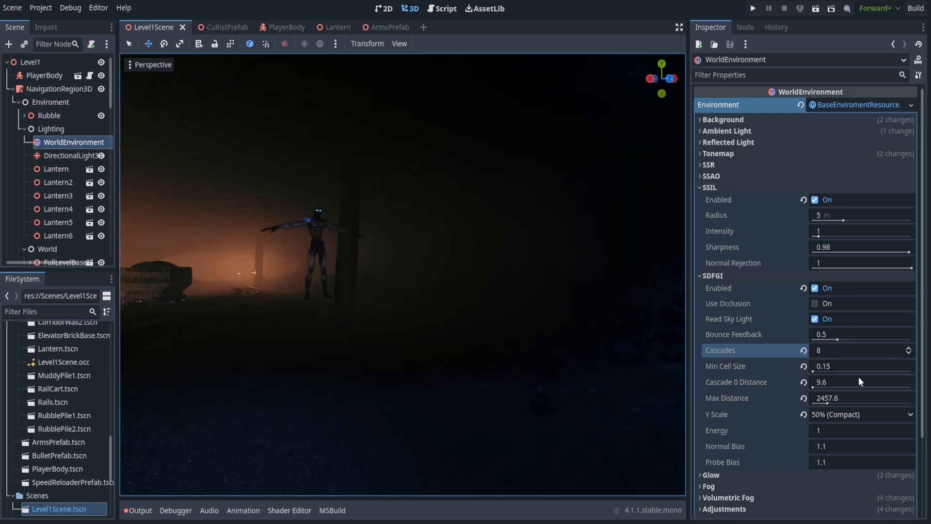
click(862, 365)
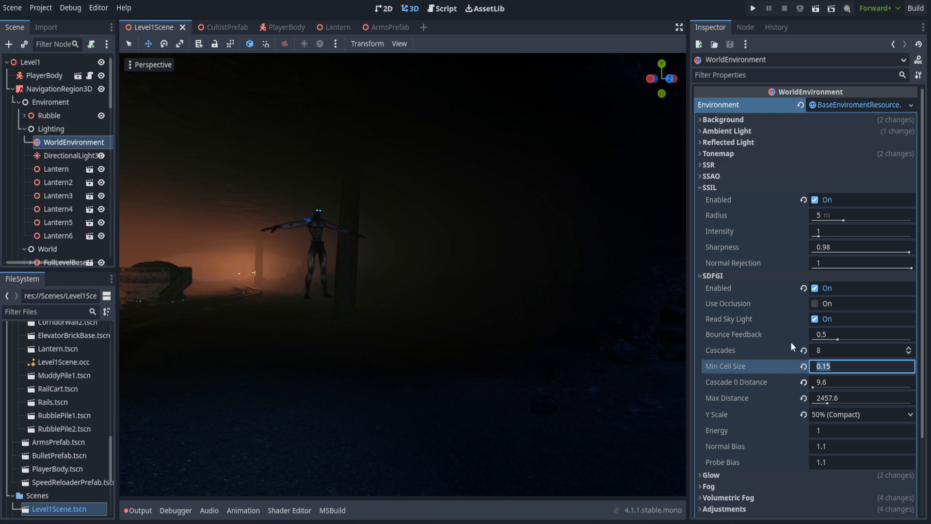
Step: Check project-wide SDFGI settings, leaving 16 probe rays, then close Project Settings
click(41, 8)
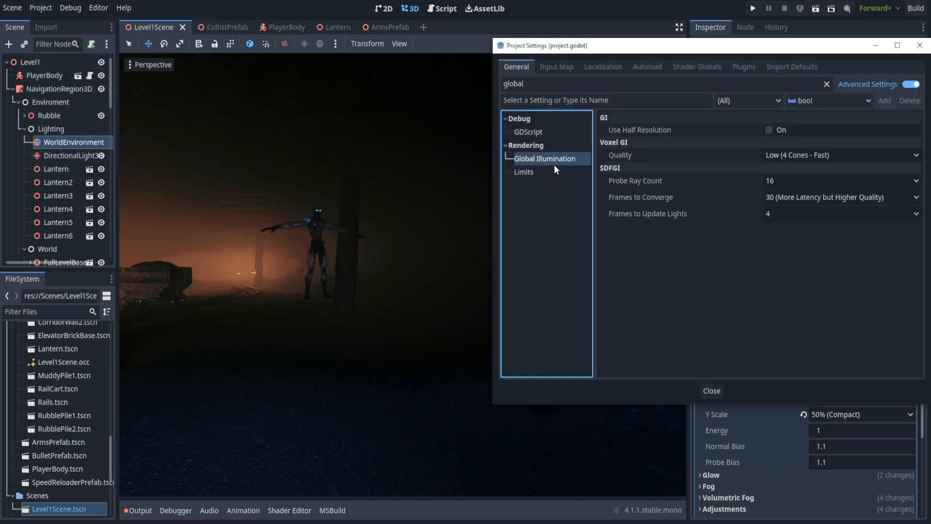
mouse_move(741, 186)
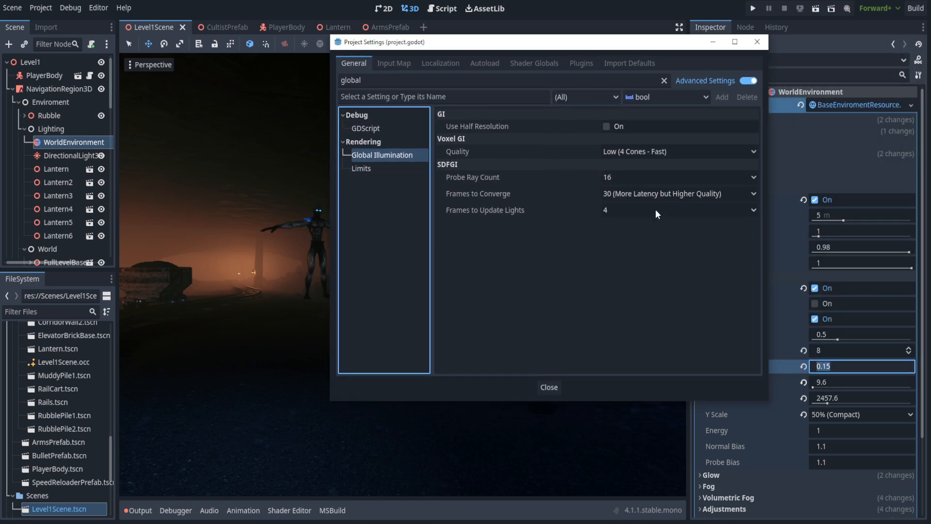
mouse_move(643, 234)
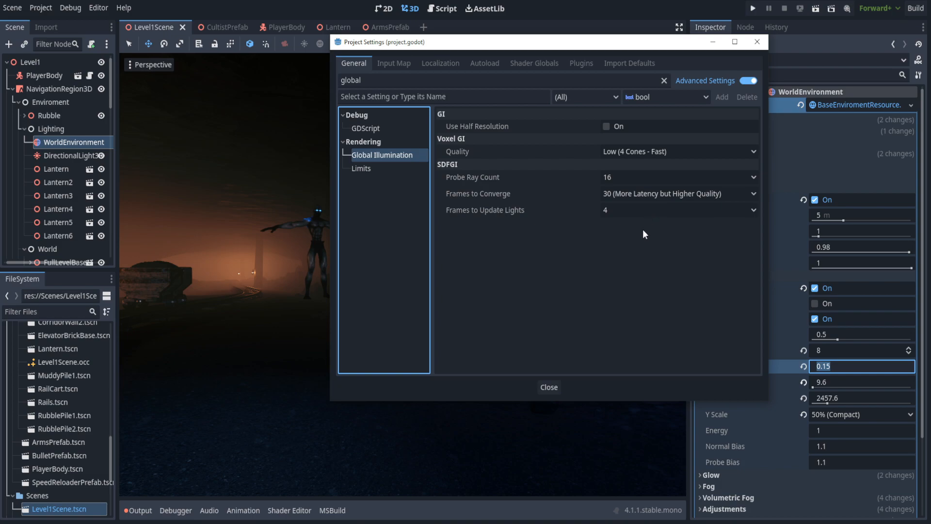
mouse_move(631, 206)
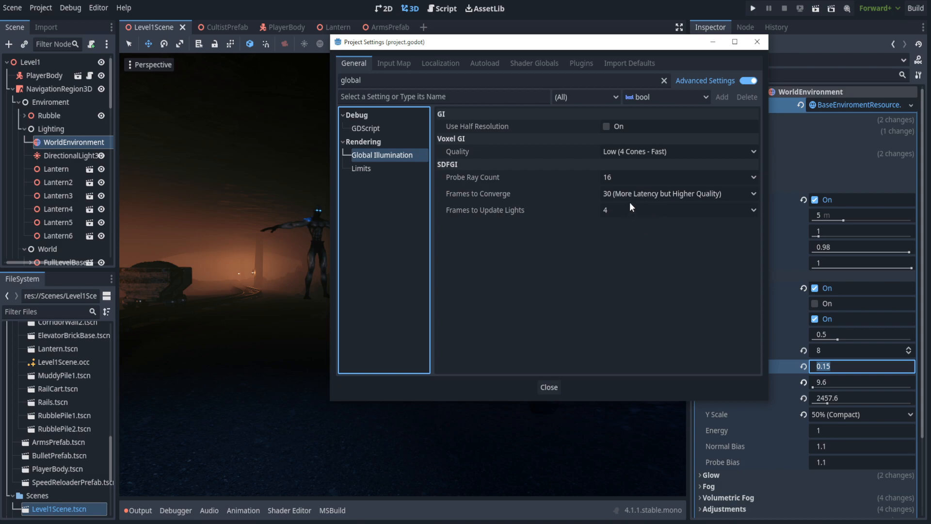
click(484, 209)
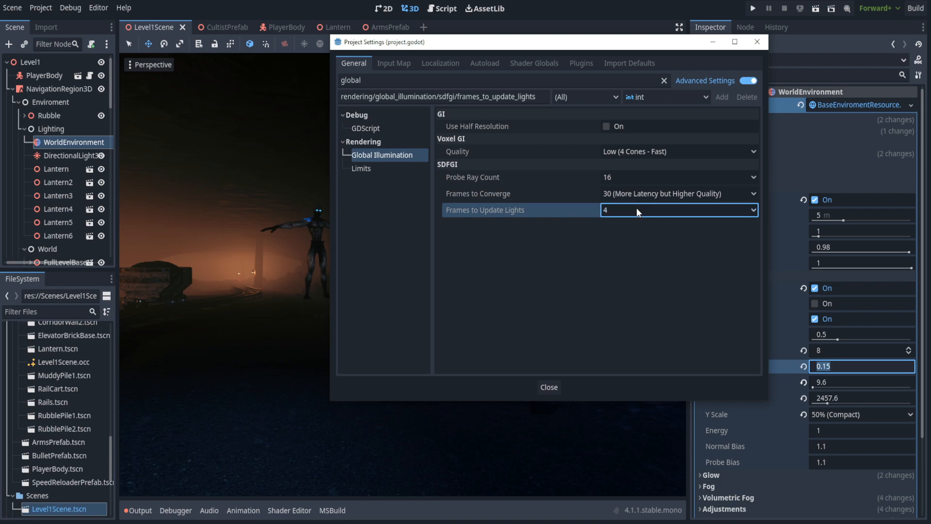
mouse_move(757, 42)
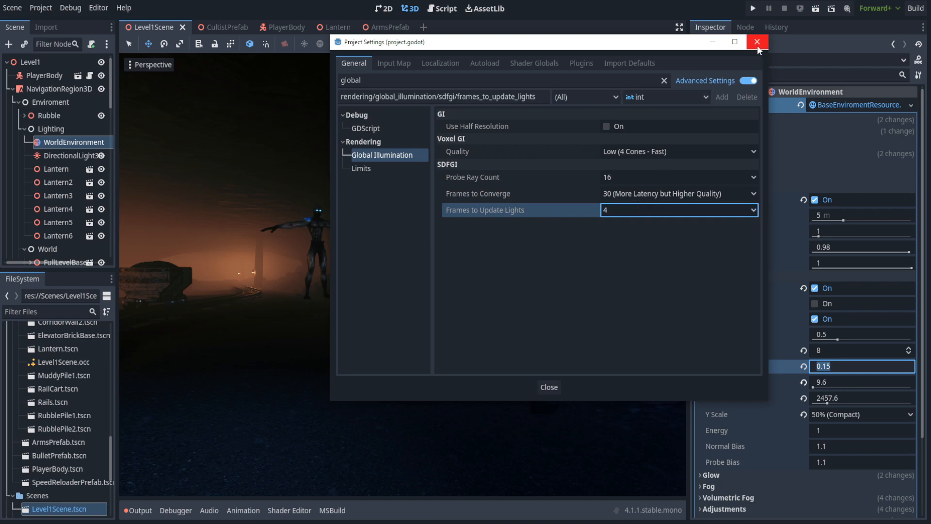
click(757, 41)
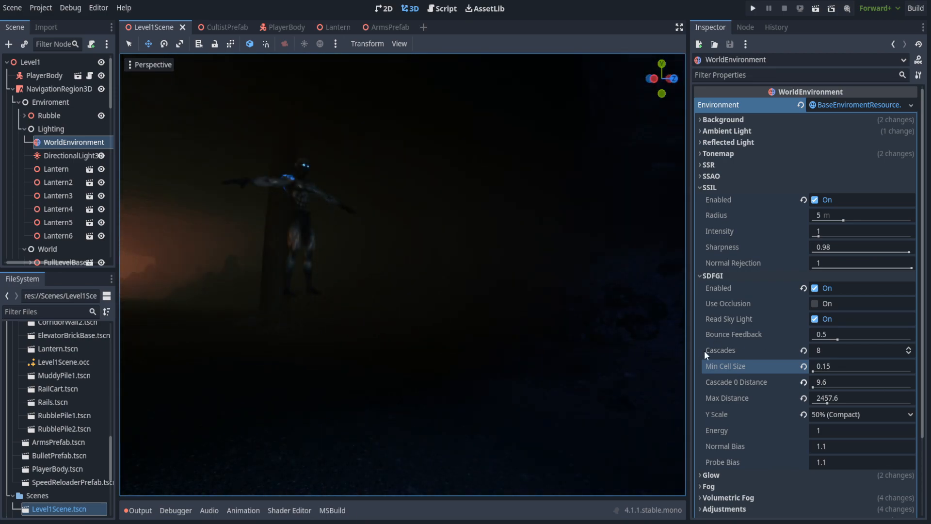
Step: Collapse SDFGI and toggle SSIL off and back on to compare the lighting
click(702, 275)
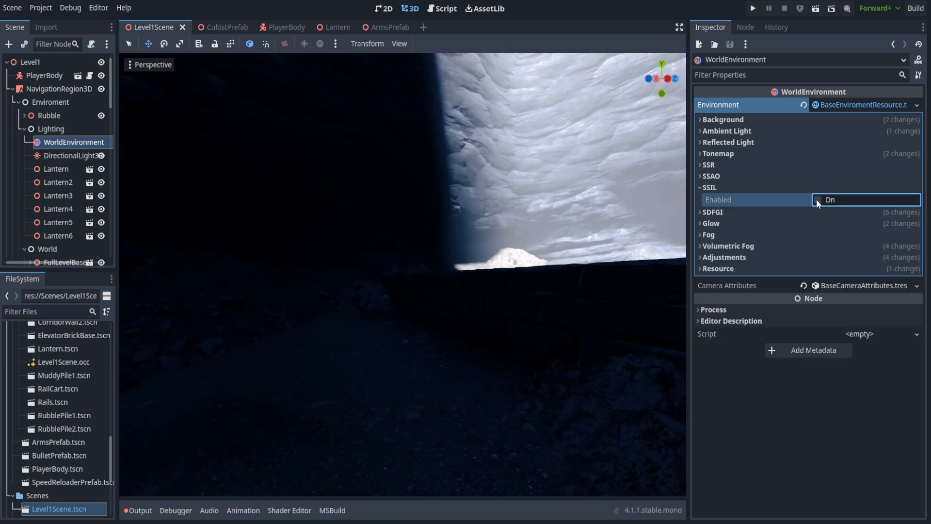
click(816, 199)
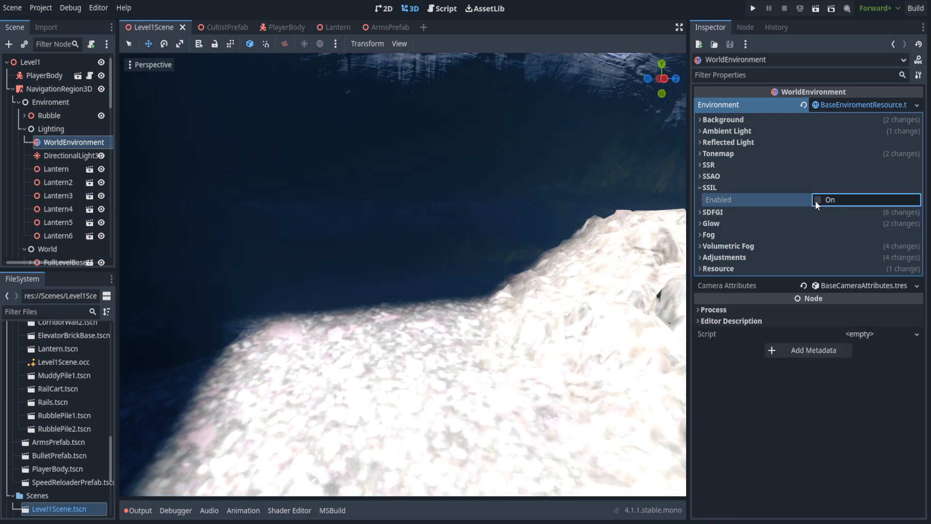
click(818, 200)
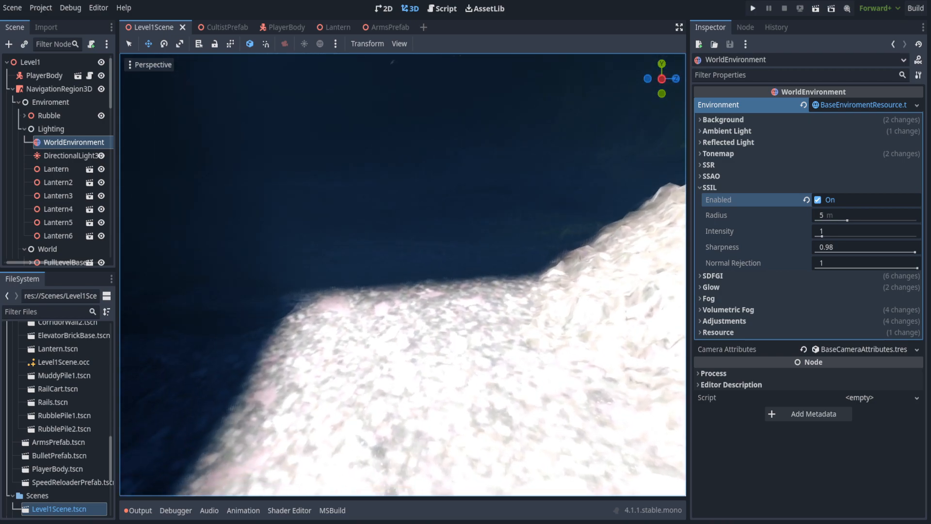
click(712, 275)
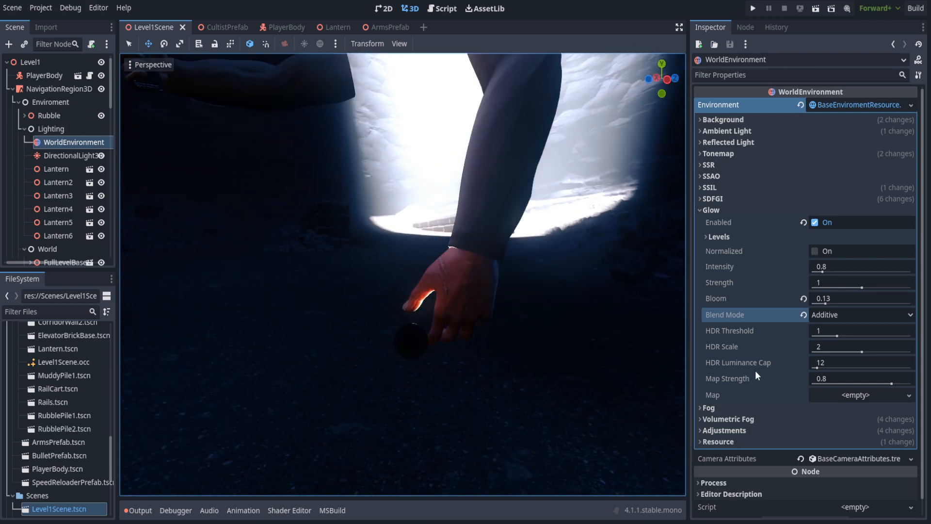
Step: Switch the glow blend mode from Additive to Softlight and expand Fog
click(860, 315)
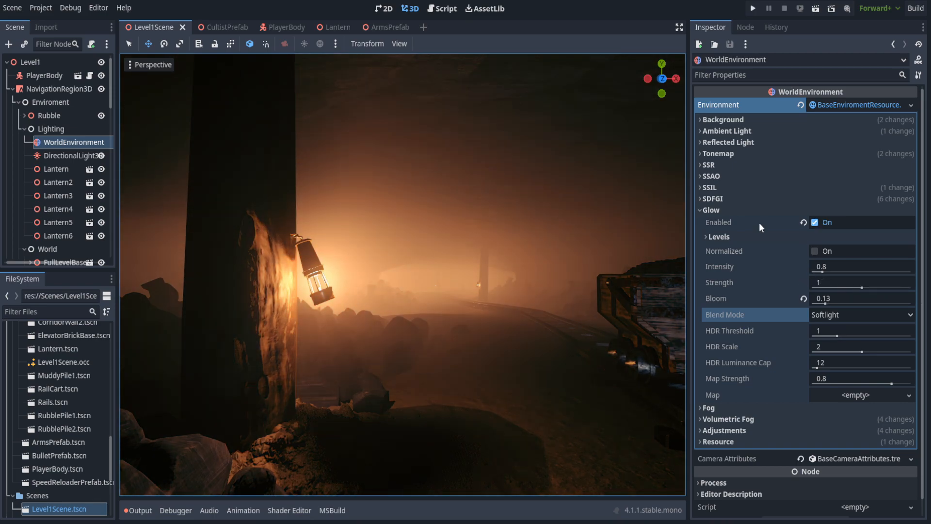
mouse_move(790, 244)
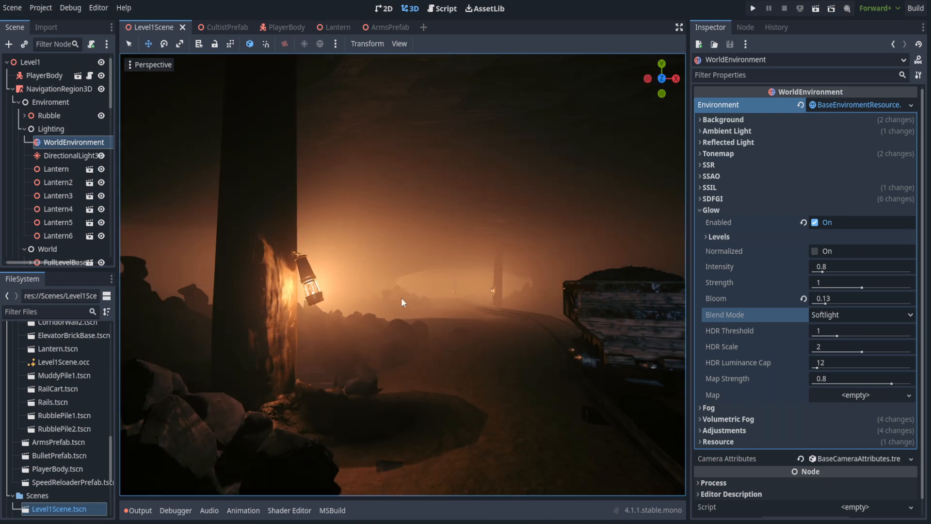
click(709, 210)
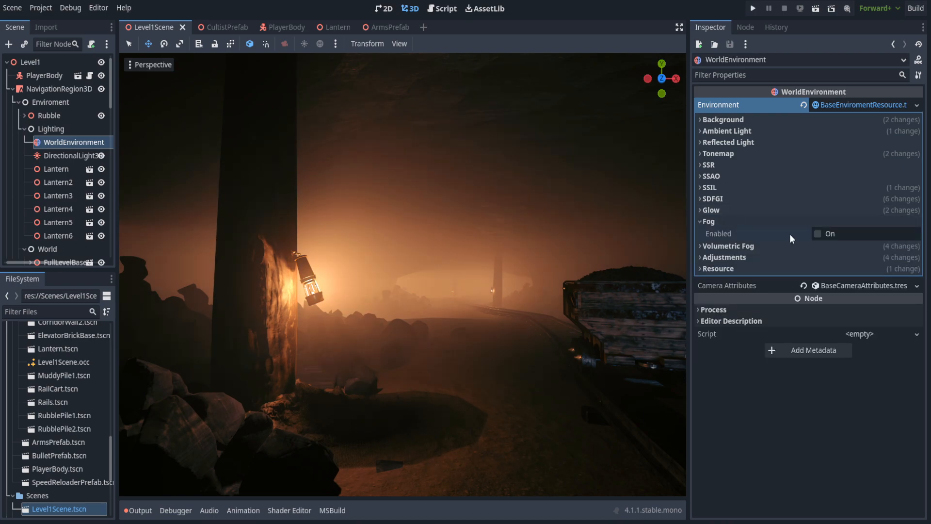
Step: Expand Volumetric Fog, switch it off to compare, then back on
click(701, 246)
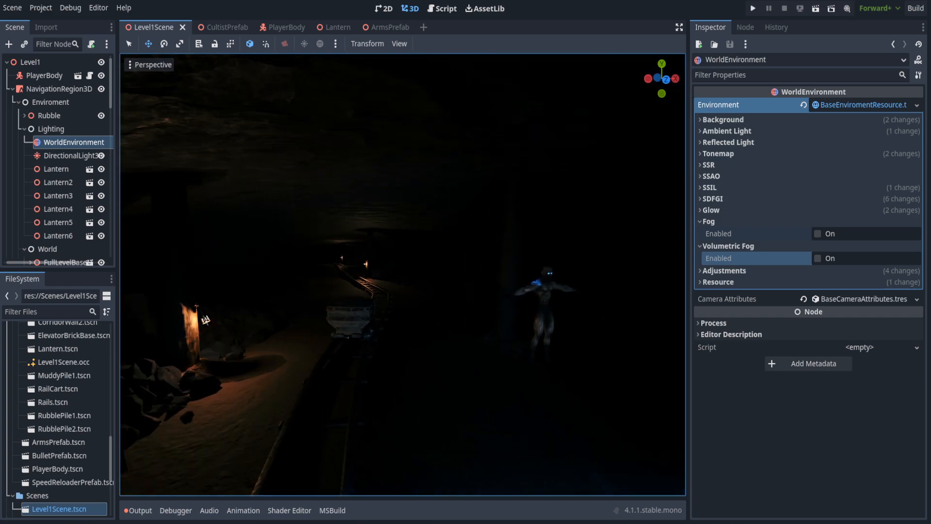
click(818, 233)
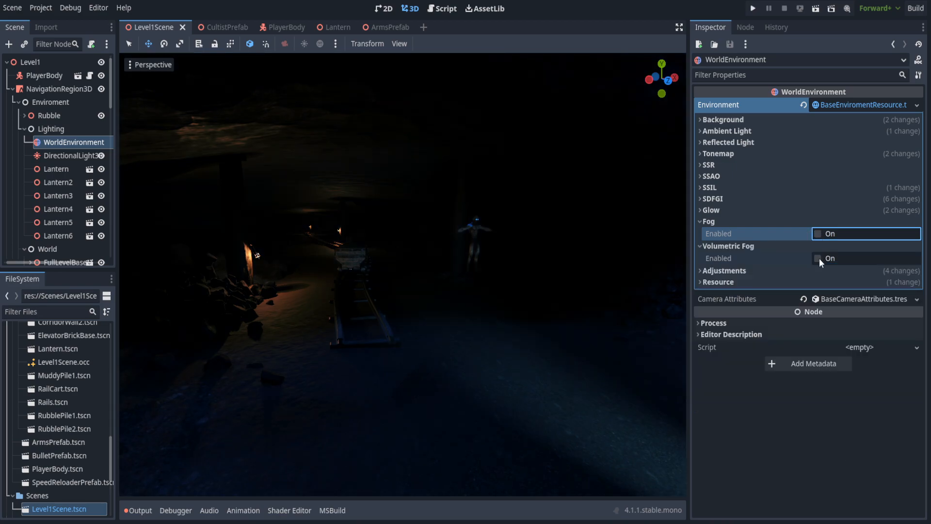
click(818, 258)
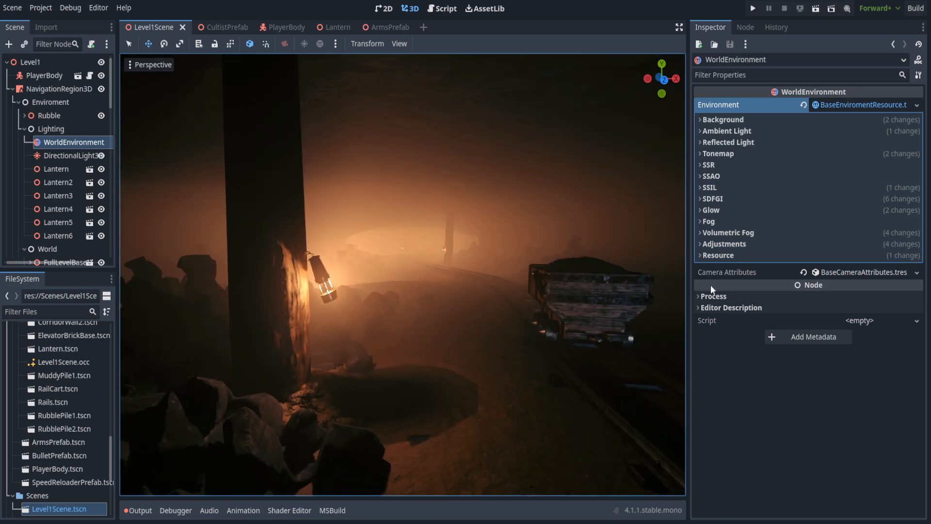
Step: Expand Adjustments and inspect the #182d3d gradient stop colour, then close the picker
click(702, 243)
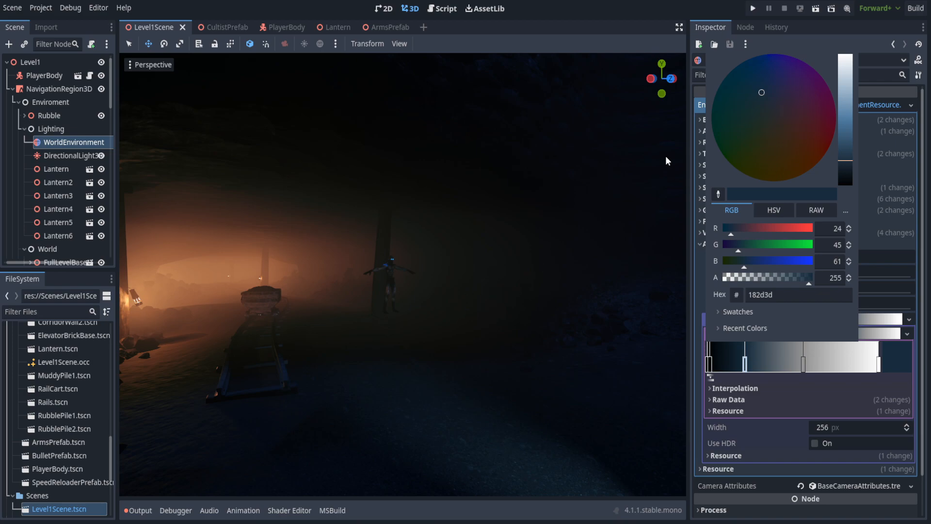
click(801, 155)
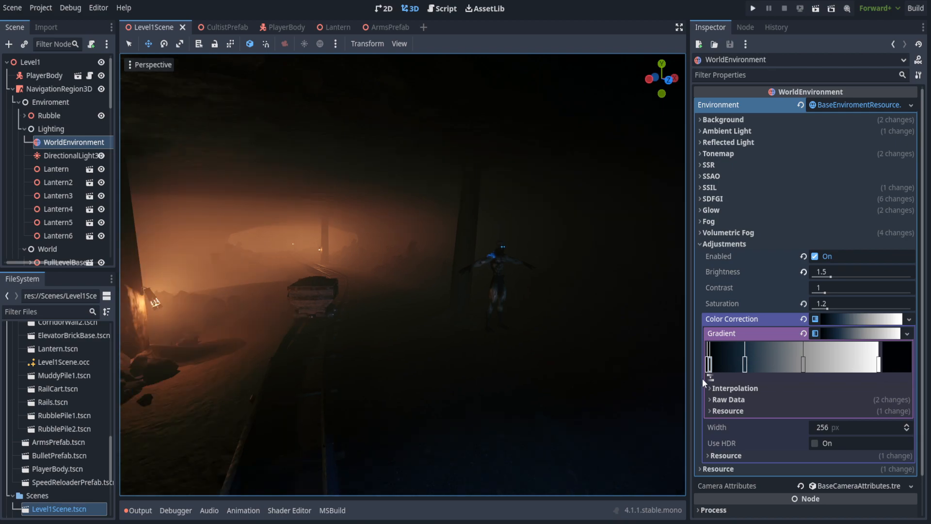
Step: Recolour a colour-correction gradient stop to warm brown, tinting the cave orange
click(710, 333)
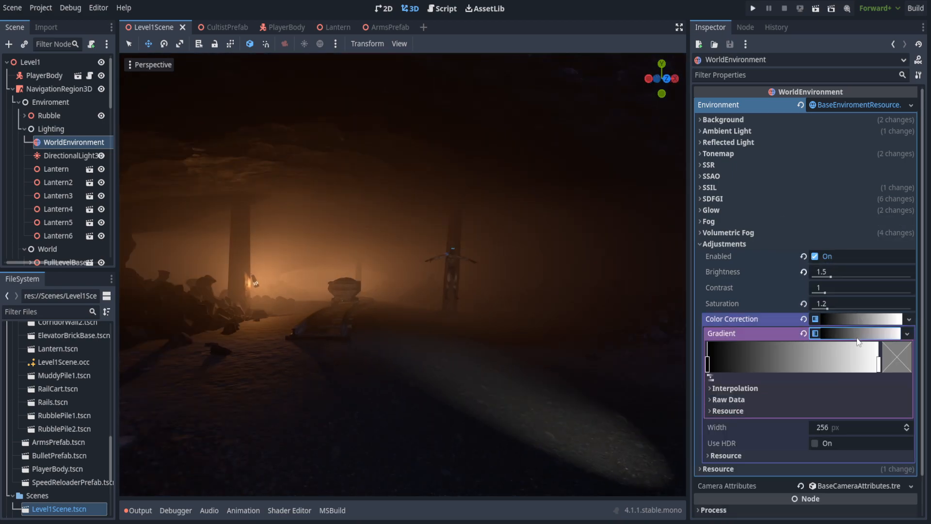
click(709, 363)
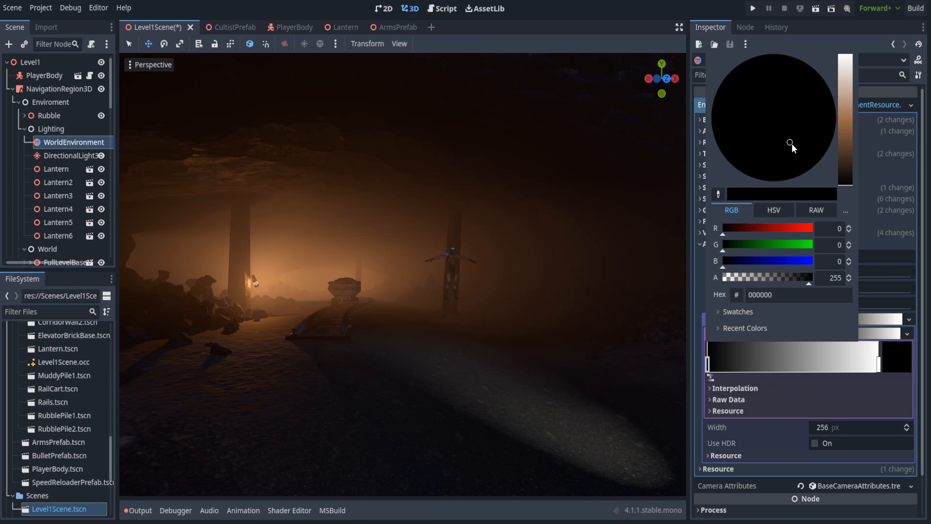
click(784, 132)
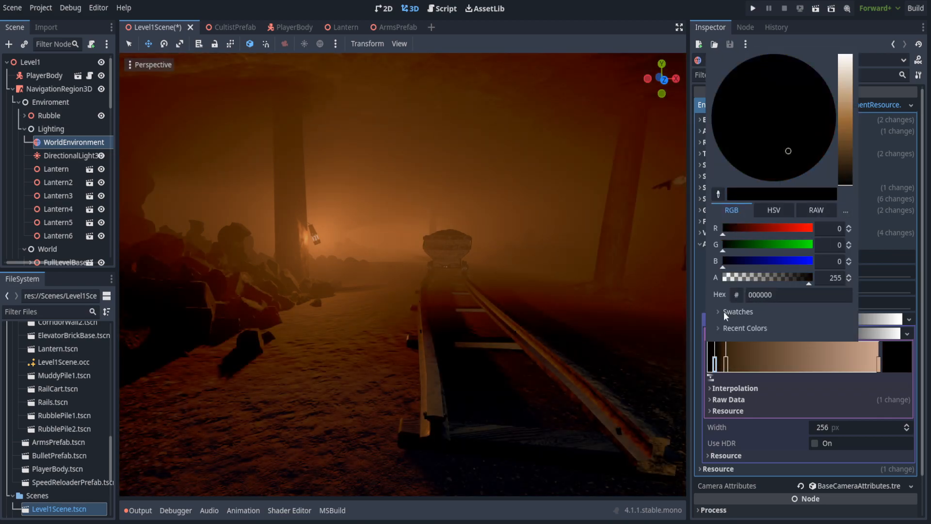
click(466, 264)
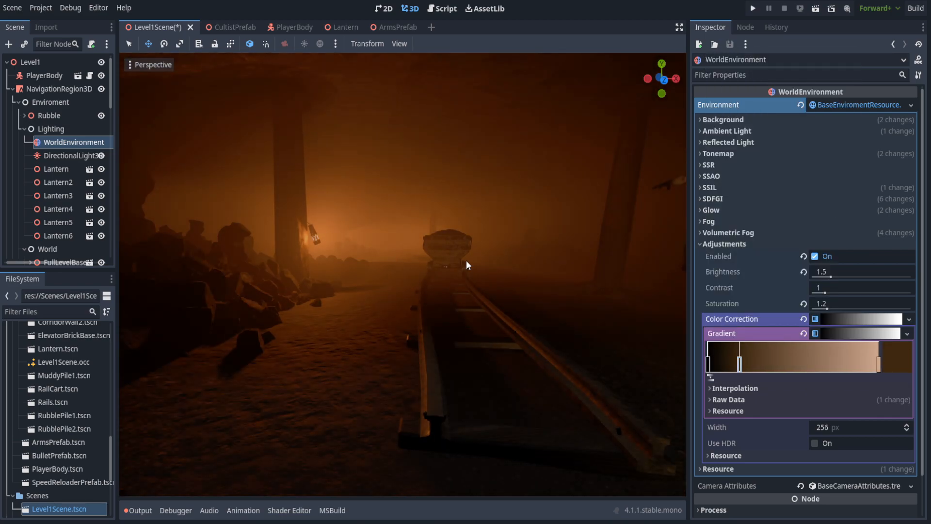